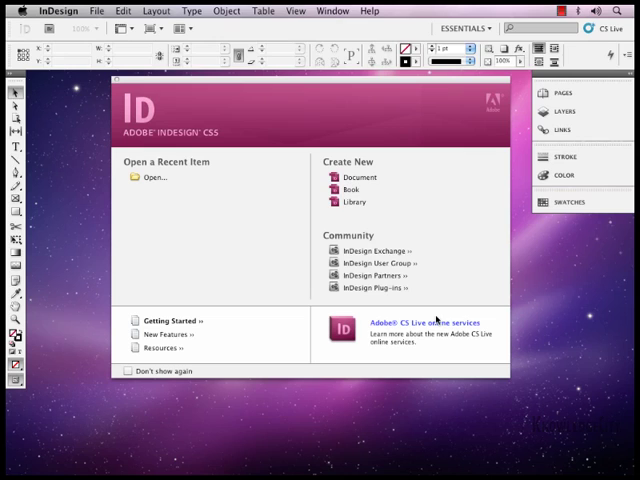
Create a new letter-size document and drag a text frame across its margins
left_click(359, 177)
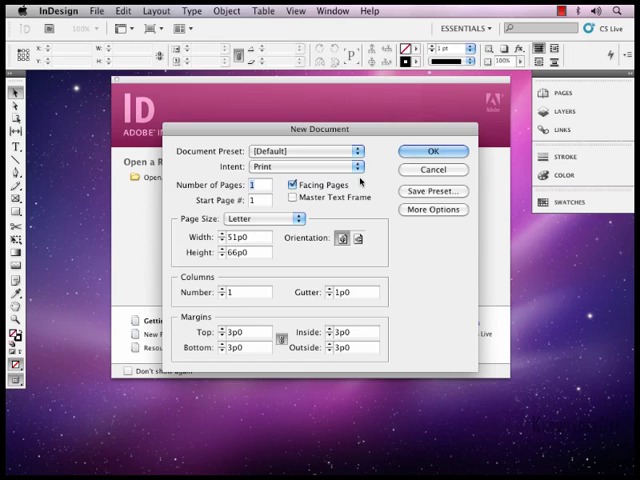
left_click(432, 151)
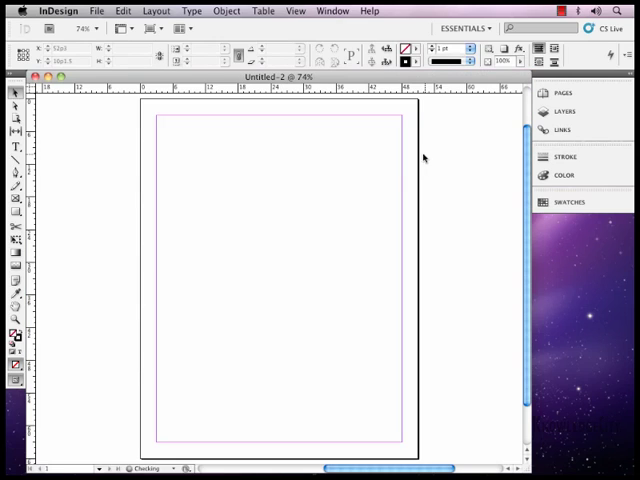
left_click(14, 150)
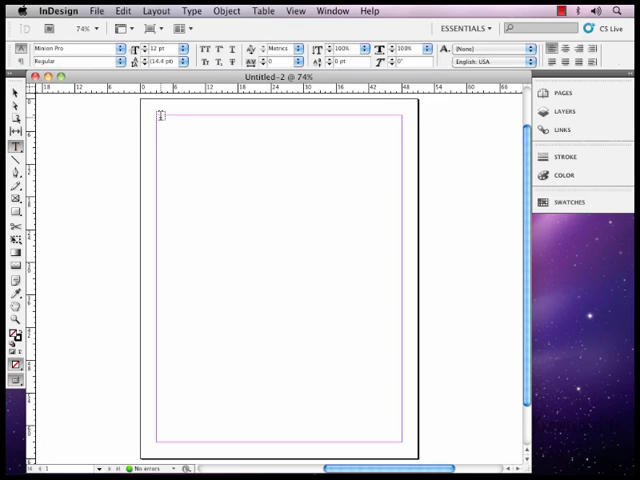
left_click_drag(157, 118, 393, 443)
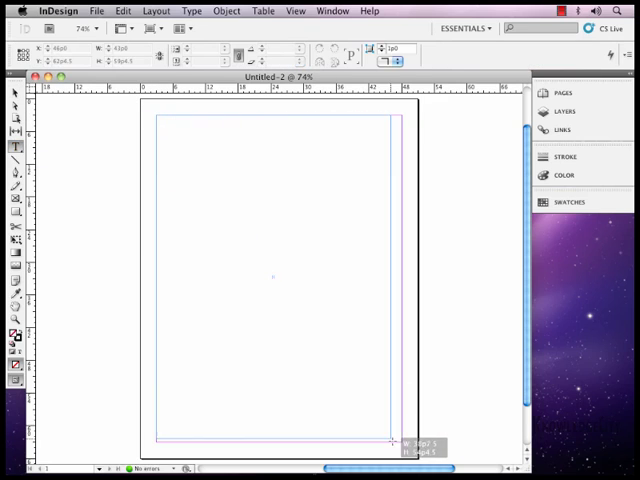
Place the Weatherbox interview article into the text frame
left_click(160, 120)
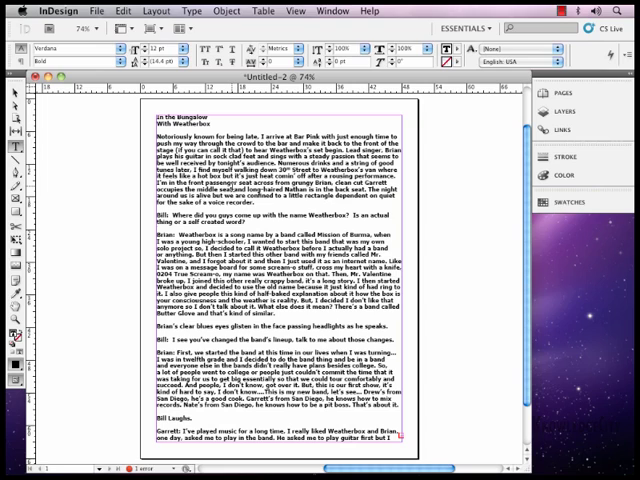
Open the Character Styles panel from the Window menu
left_click(333, 11)
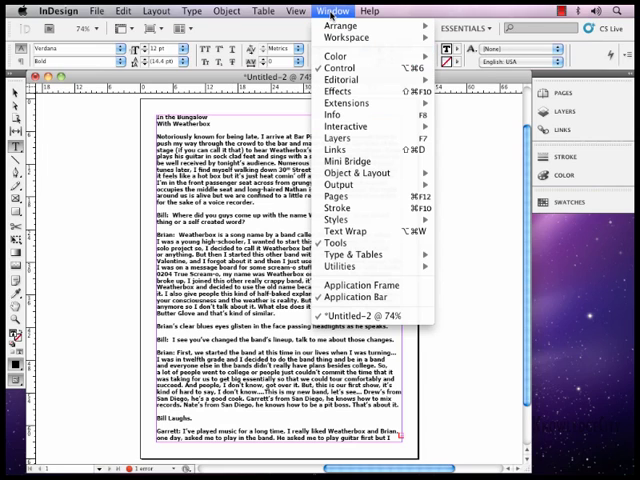
mouse_move(345, 218)
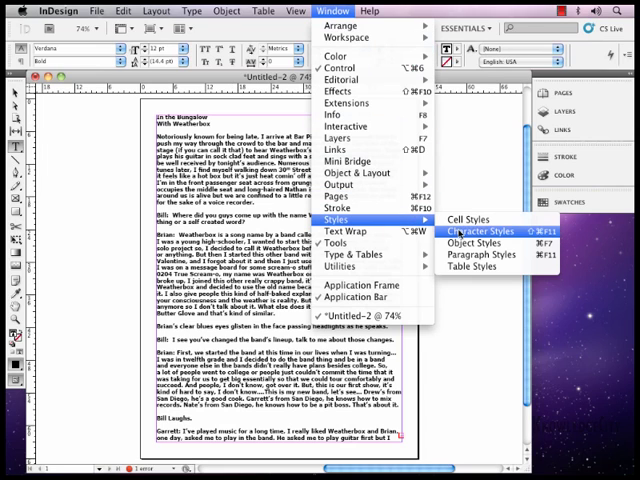
left_click(487, 204)
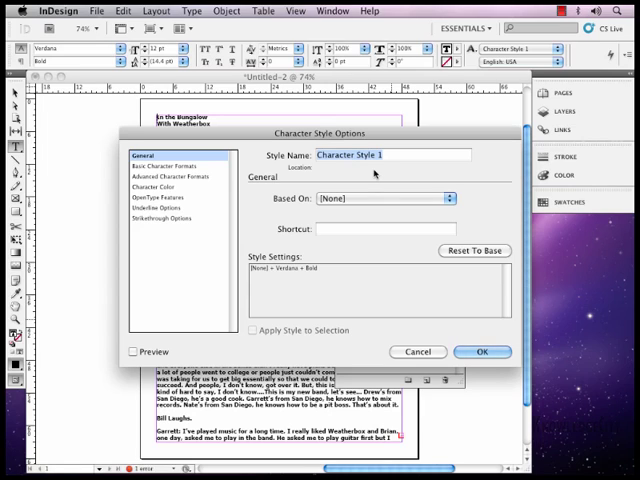
Save style 'drop cap' as Trebuchet MS 14 pt in C=100 M=90 Y=10 K=0 blue
type("drop cap")
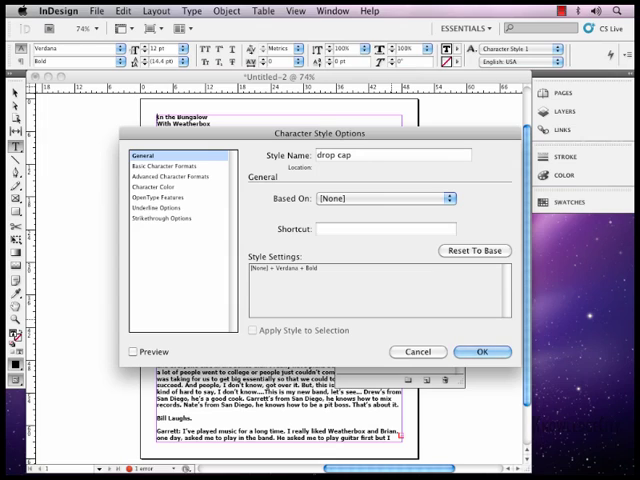
left_click(170, 165)
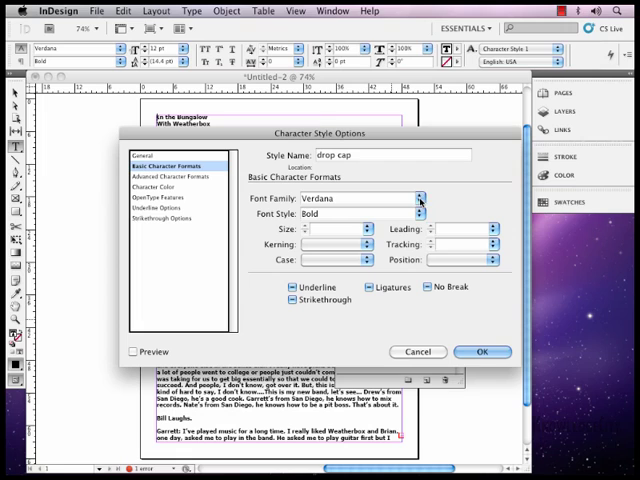
left_click(418, 199)
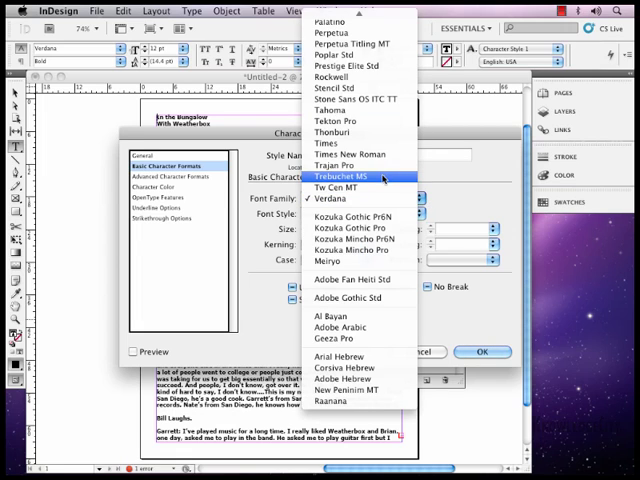
left_click(346, 177)
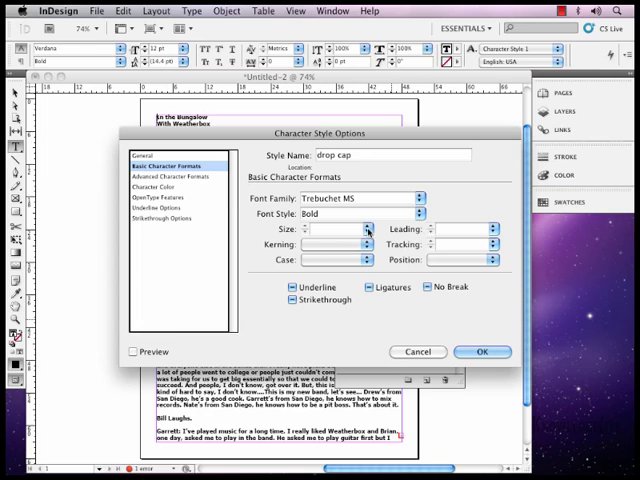
type("14 pt")
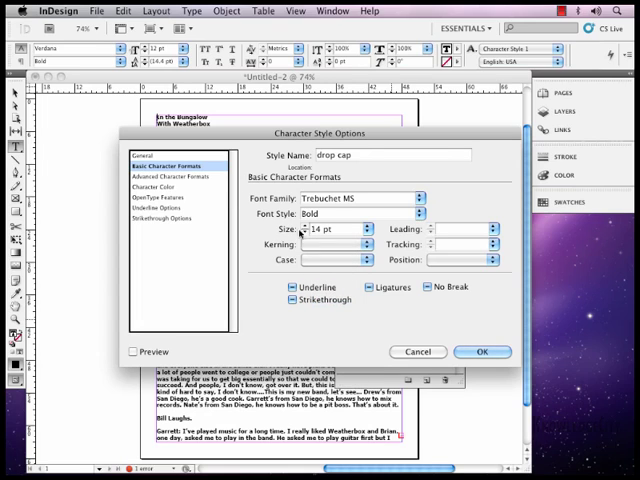
left_click(157, 187)
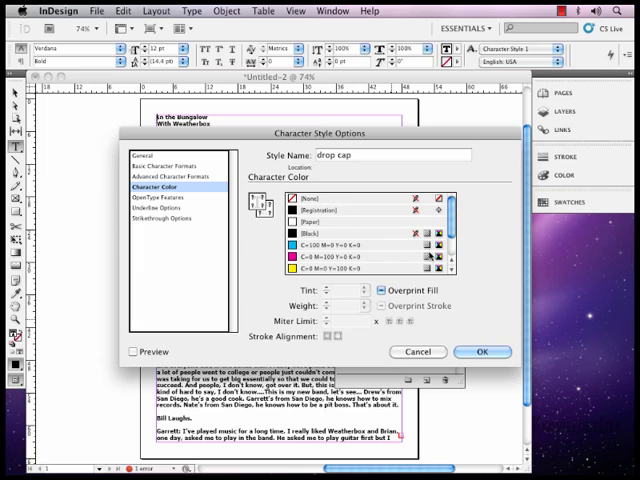
scroll("down", 3)
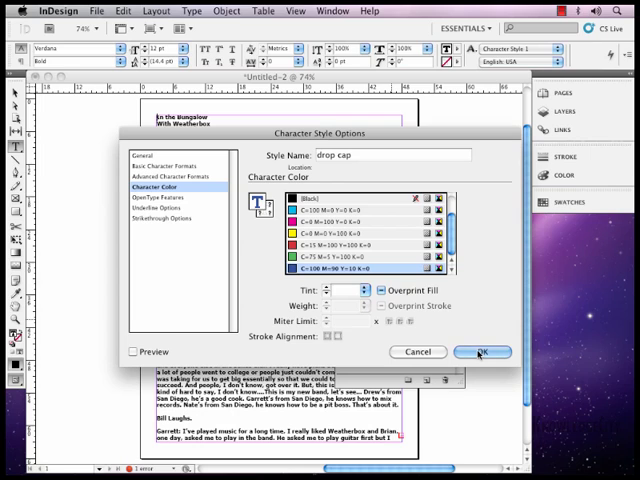
left_click(488, 351)
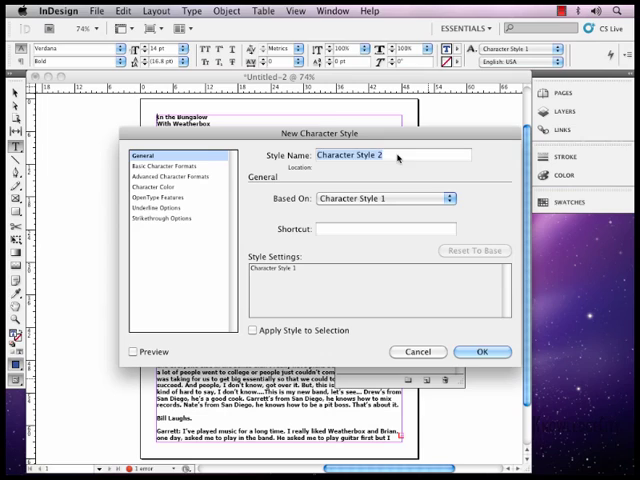
Save a new style 'italic title' as Verdana Italic at 12 pt
type("italic titl")
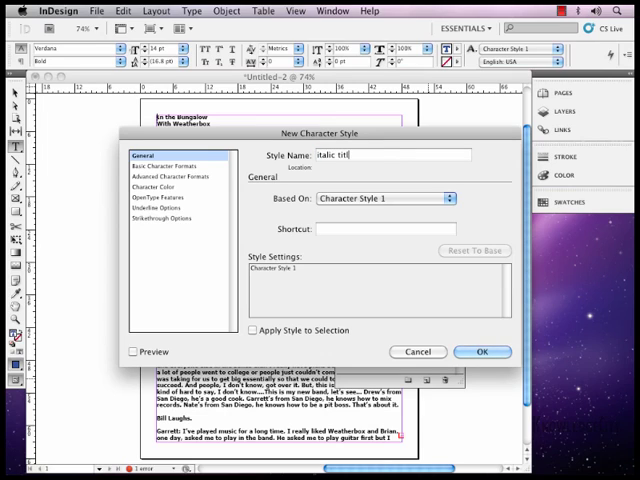
left_click(170, 164)
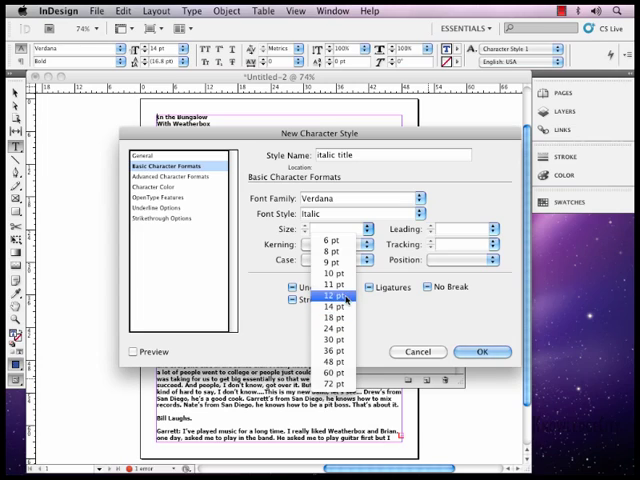
left_click(333, 296)
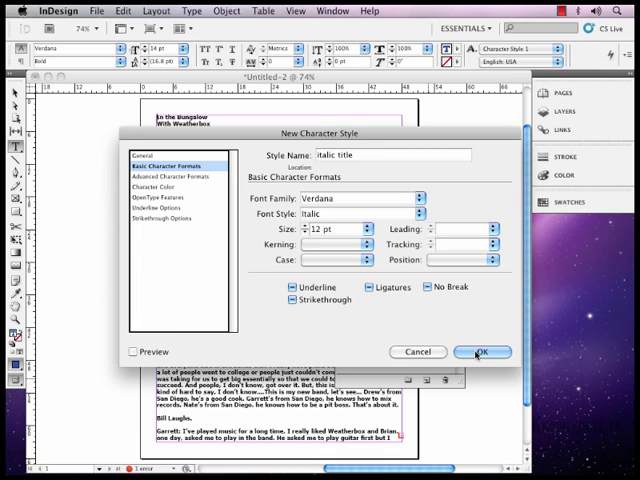
left_click(484, 351)
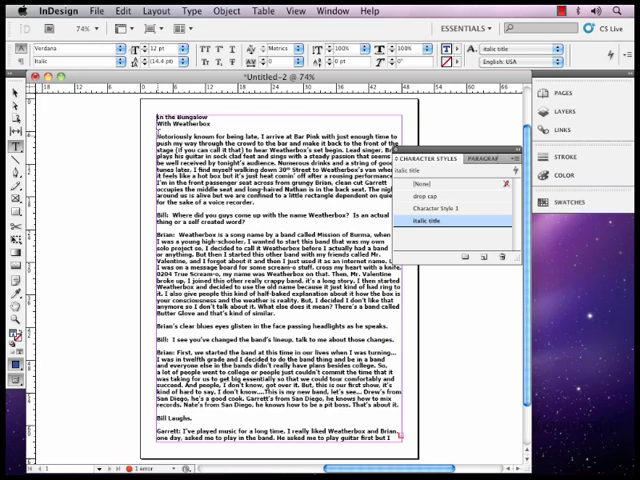
Double-click 'italic title' in the Character Styles panel to reopen its options
left_click(444, 184)
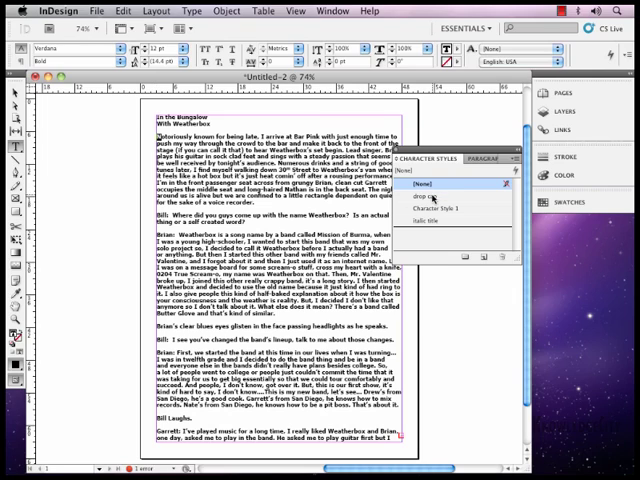
left_click(432, 195)
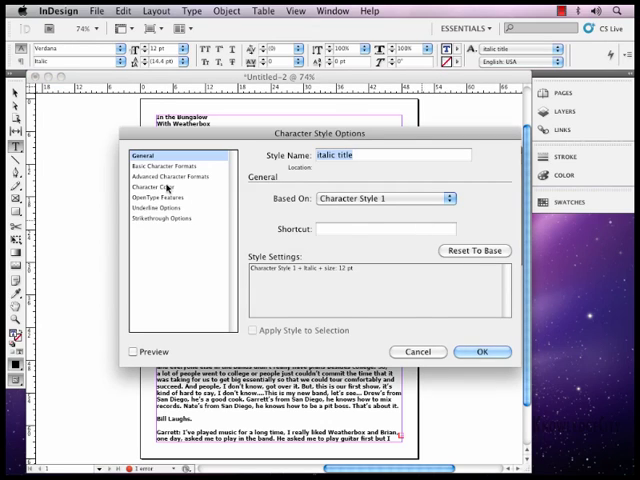
Set the italic title style's character colour to [Black] and save it
left_click(160, 187)
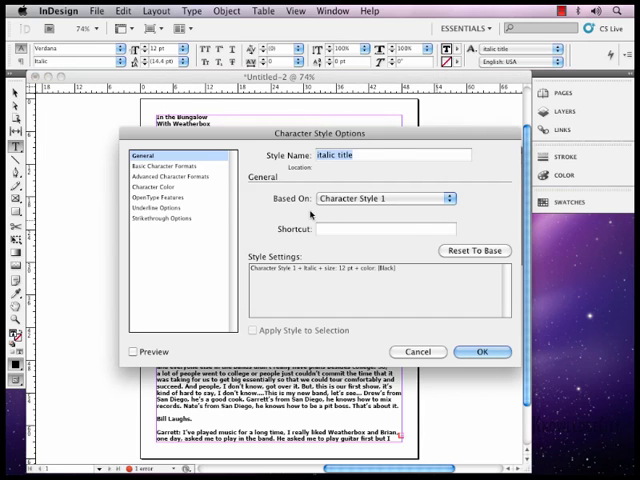
left_click(166, 187)
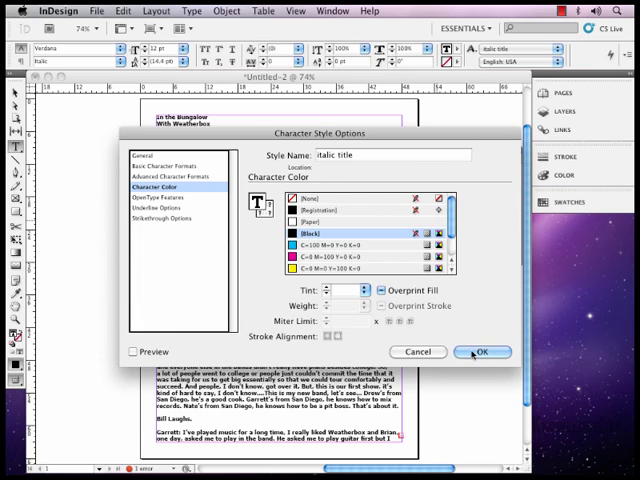
left_click(483, 351)
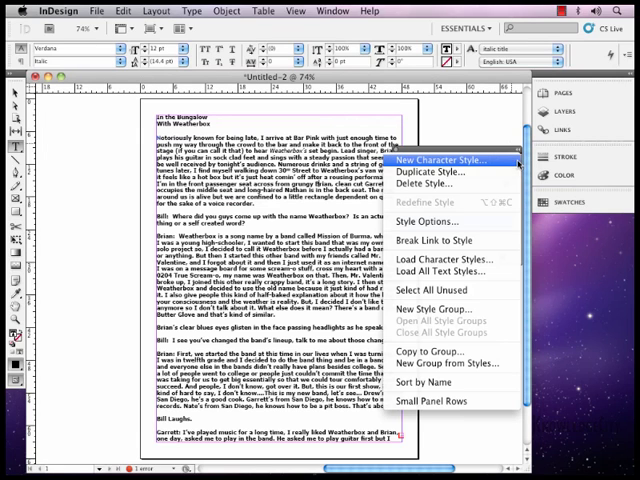
mouse_move(434, 263)
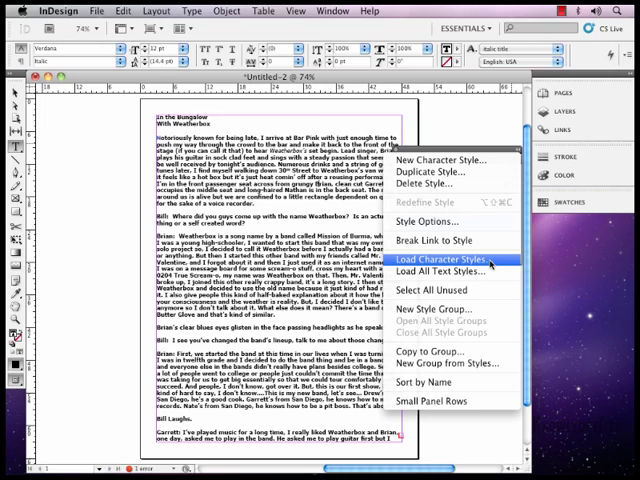
Choose Load Character Styles from the Character Styles panel menu
left_click(451, 261)
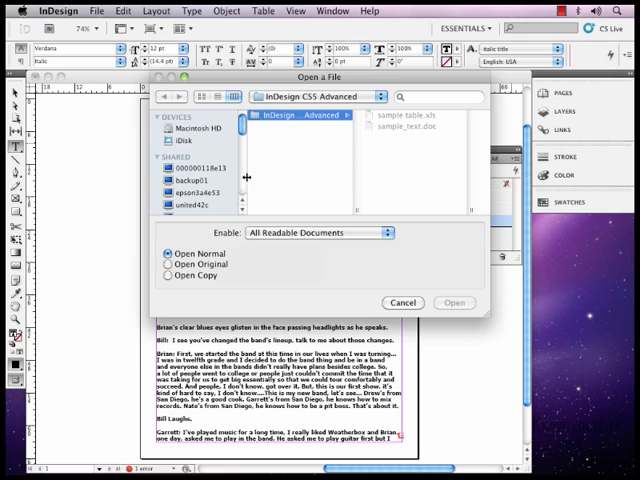
mouse_move(410, 186)
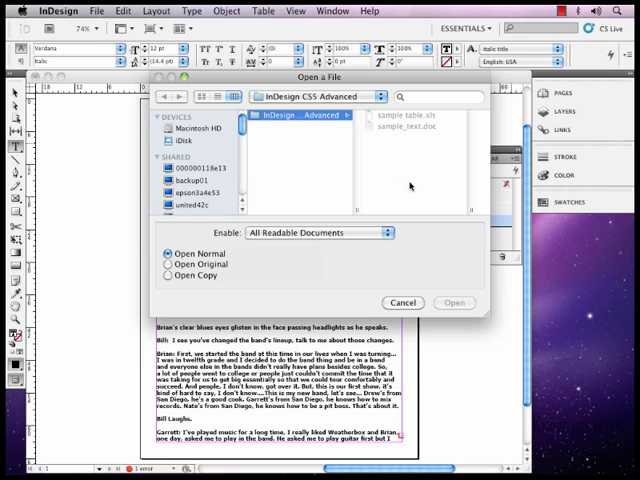
mouse_move(473, 302)
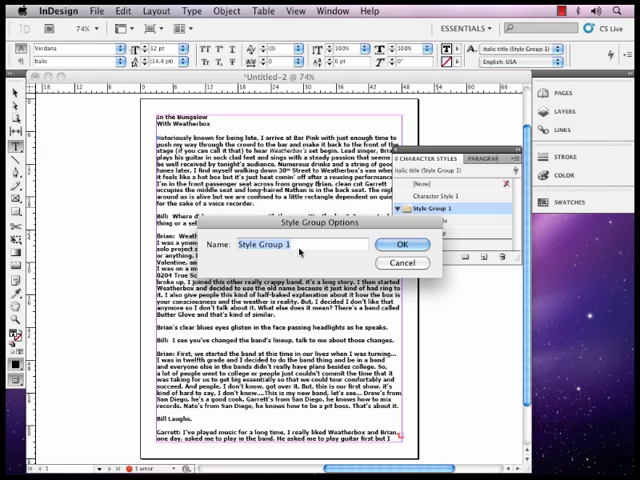
Replace 'Style Group 1' with 'Test styles' as the group name
type("Test st")
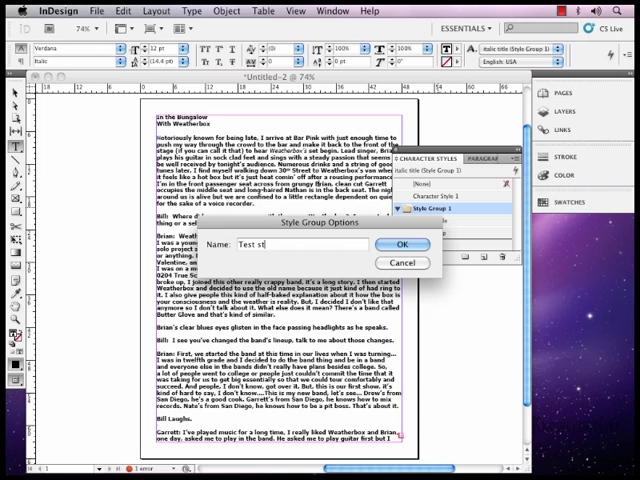
type("yles")
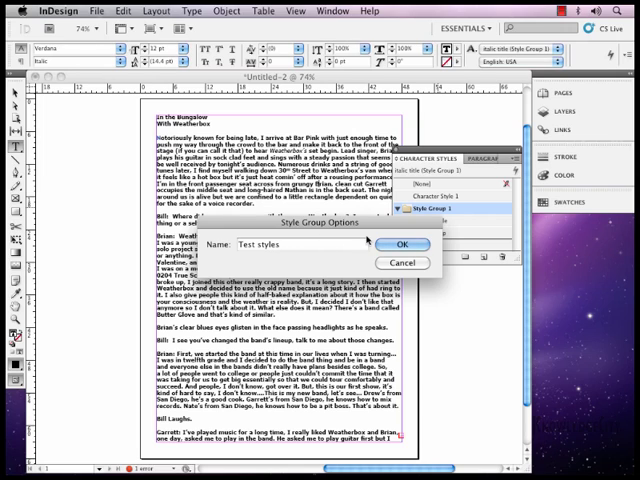
left_click(404, 245)
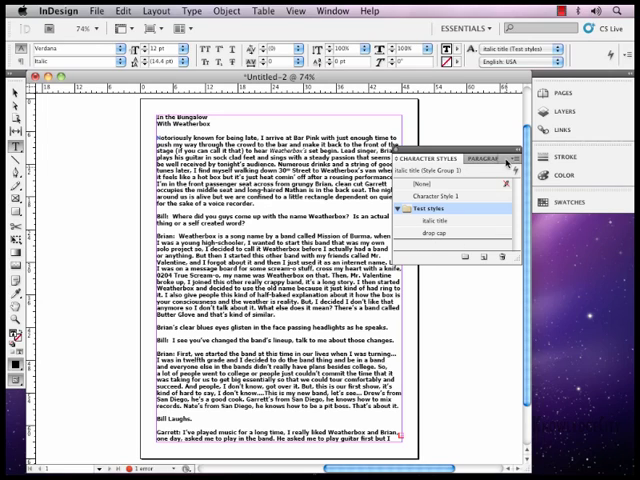
Open the Character Styles panel menu to browse its commands
left_click(525, 161)
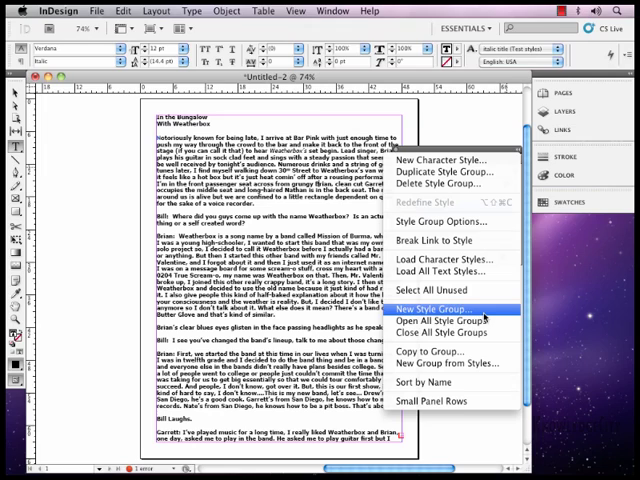
mouse_move(430, 332)
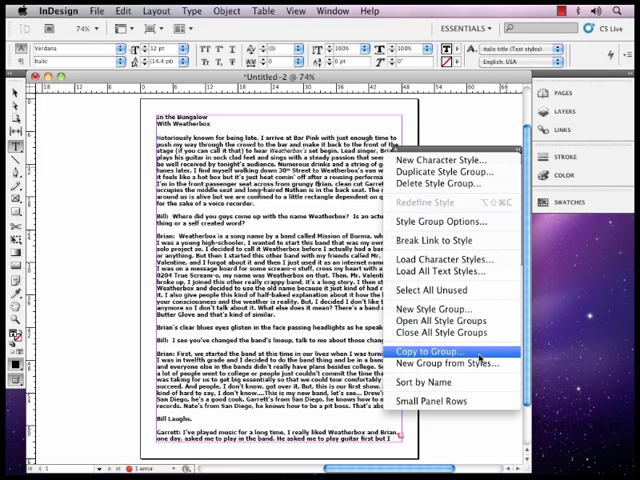
mouse_move(433, 401)
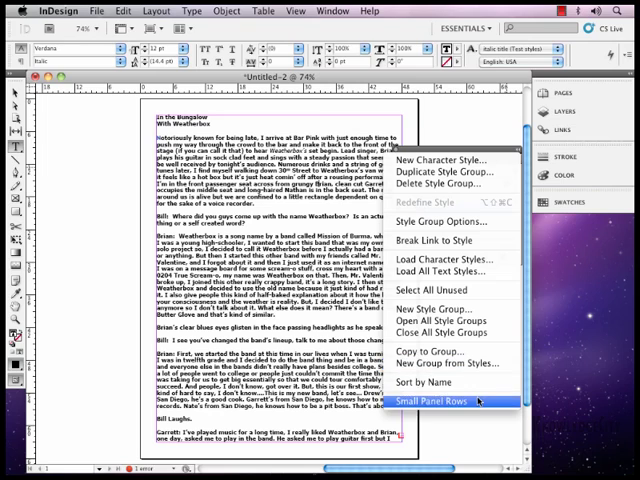